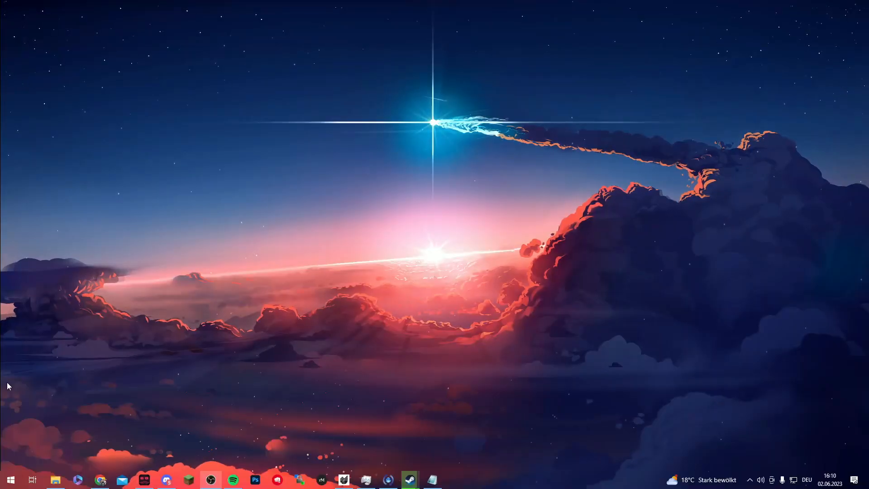
mouse_move(110, 366)
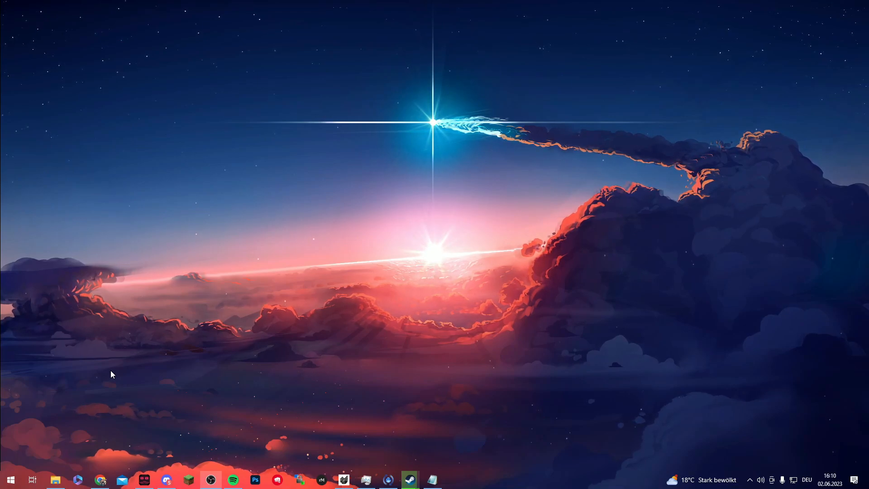
mouse_move(97, 456)
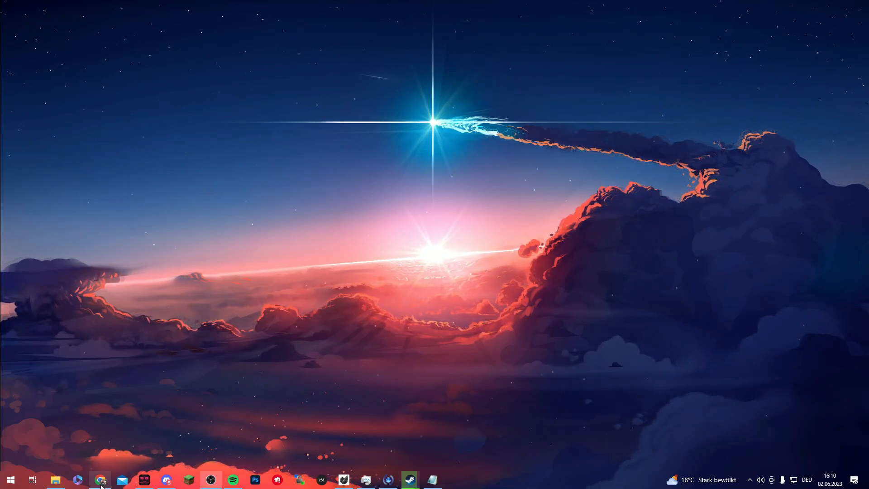
Bring Chrome forward and scroll through the Tampermonkey Web Store listing, already installed
click(100, 480)
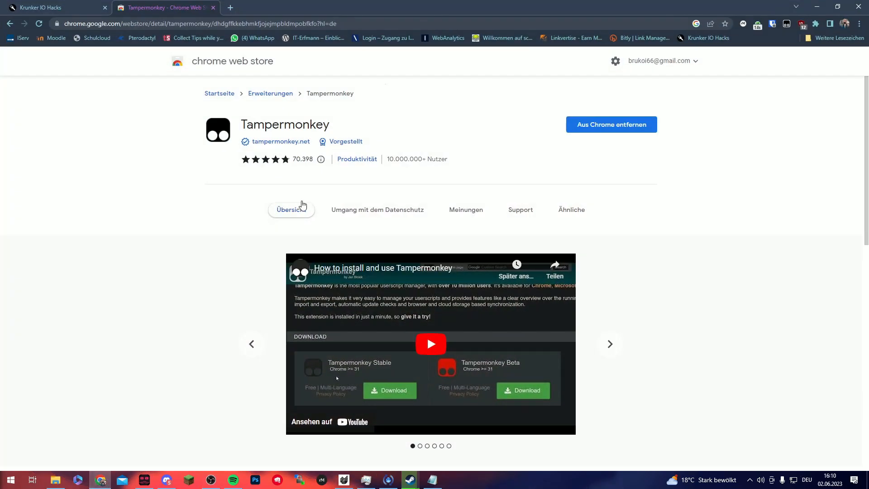
scroll(down, 3)
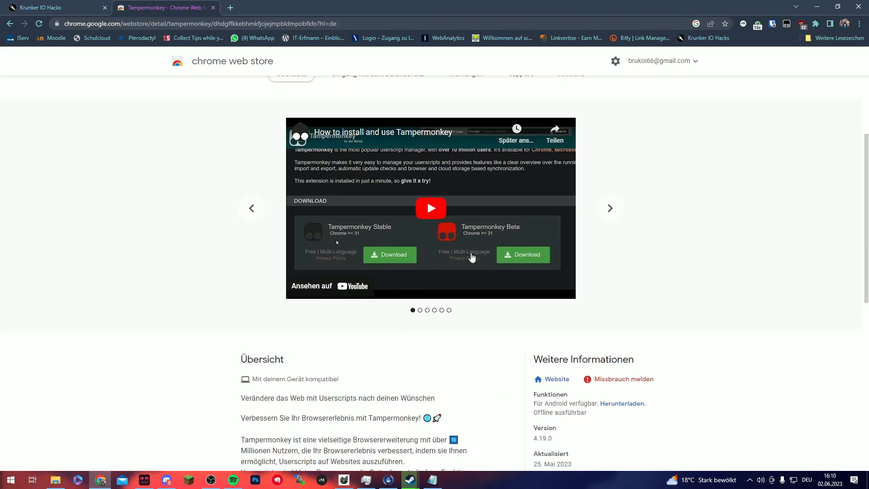
scroll(up, 3)
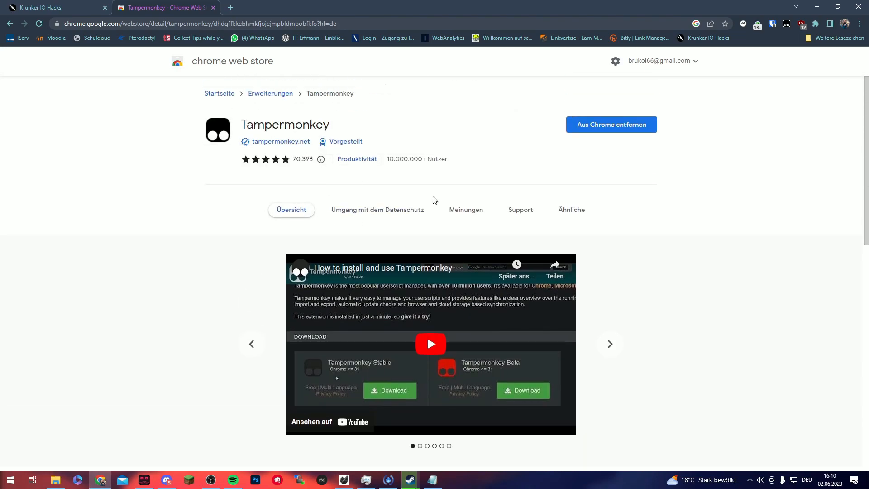
mouse_move(175, 164)
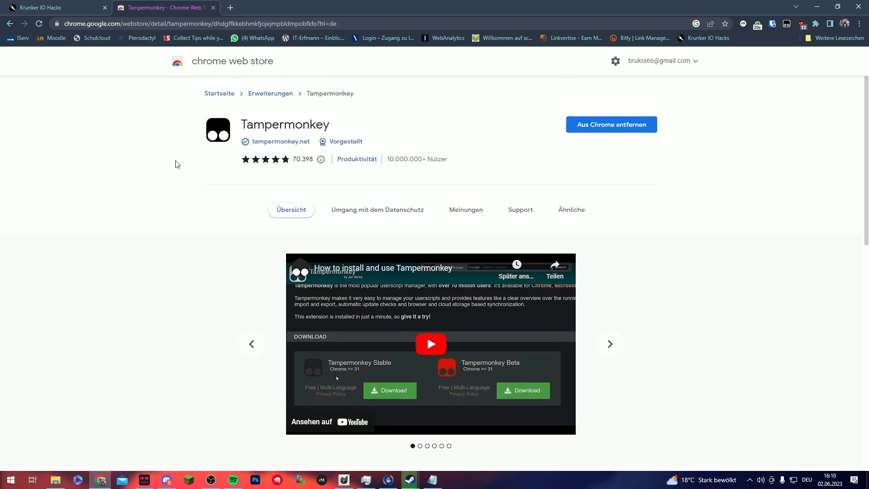
mouse_move(52, 7)
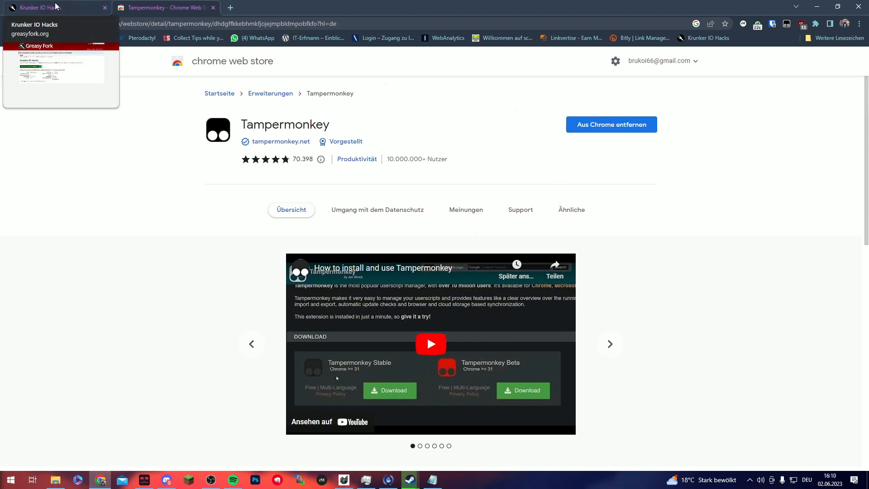
Reinstall Krunker IO Hacks version 0.2.3 from Greasy Fork into Tampermonkey
click(44, 7)
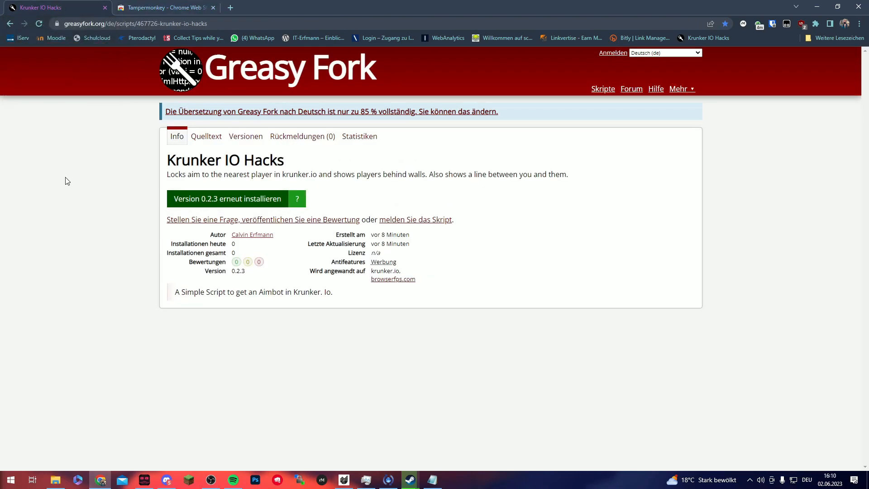
mouse_move(206, 198)
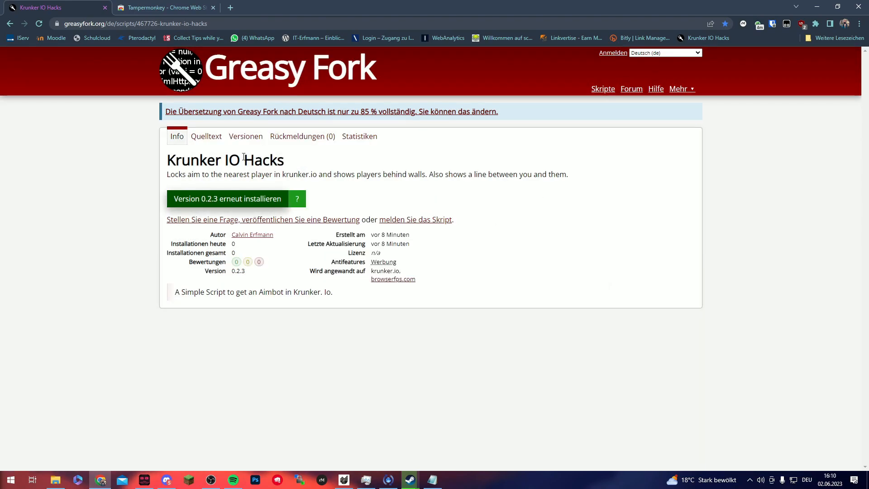
click(227, 198)
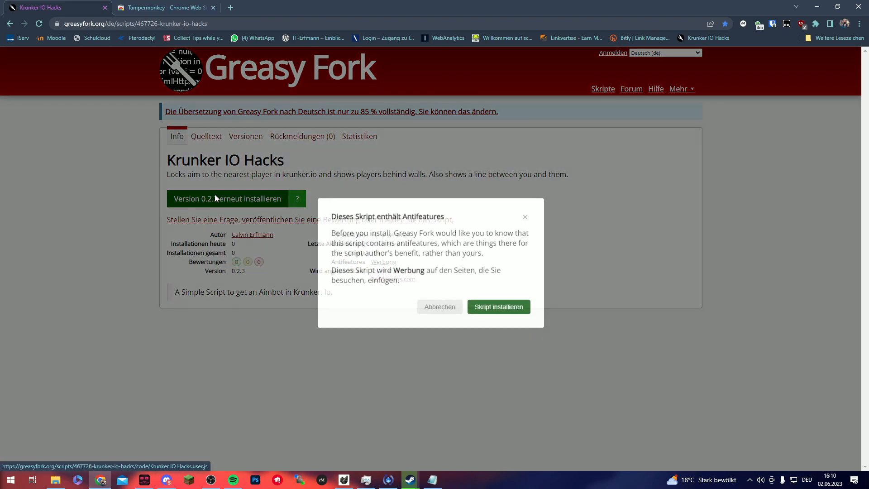
click(497, 306)
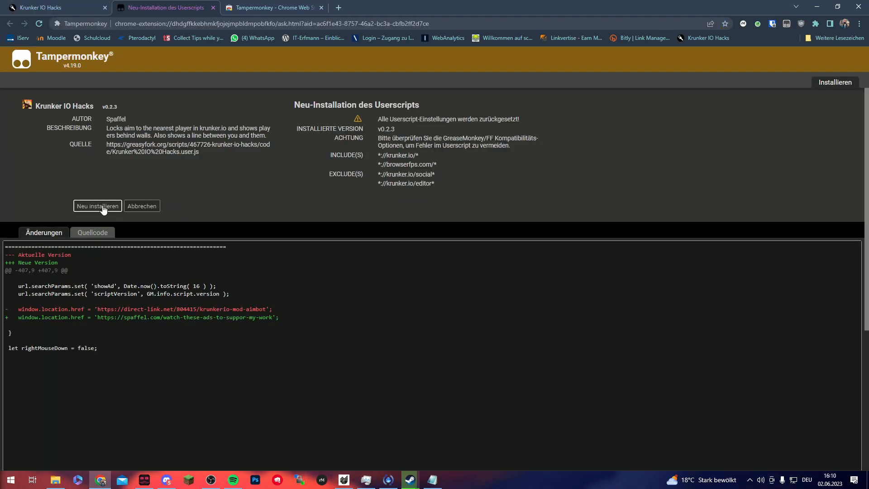
click(98, 205)
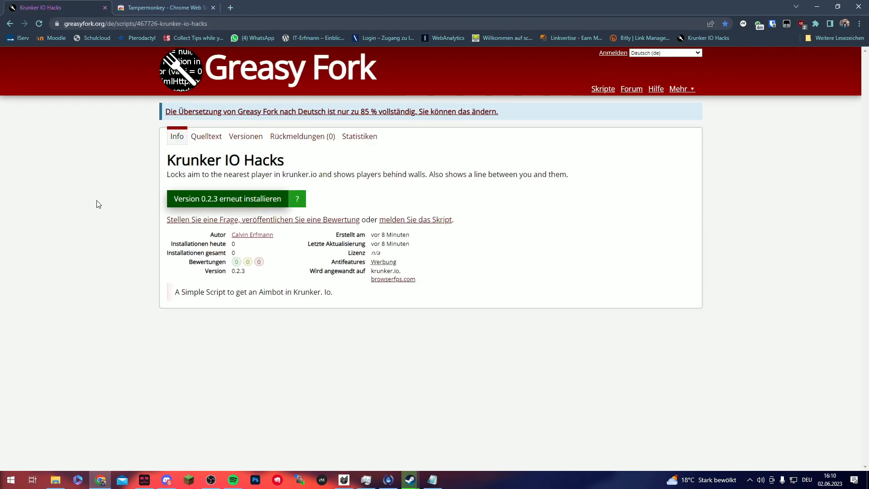
mouse_move(109, 199)
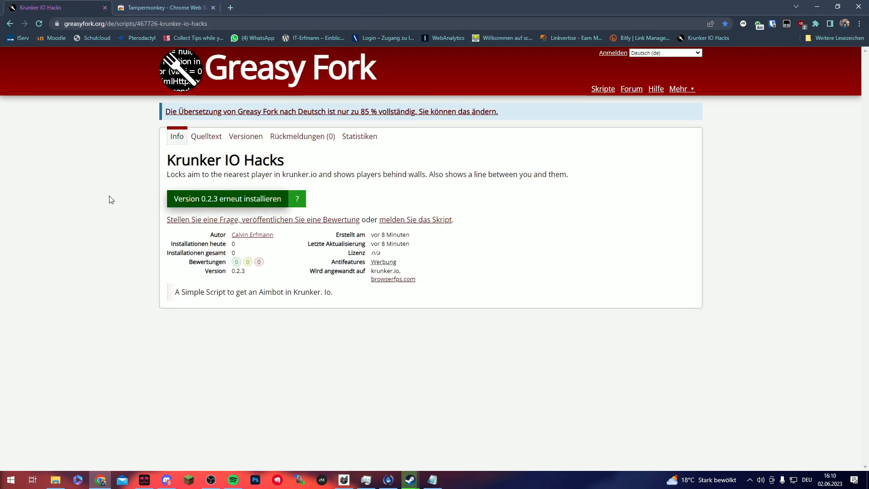
mouse_move(237, 15)
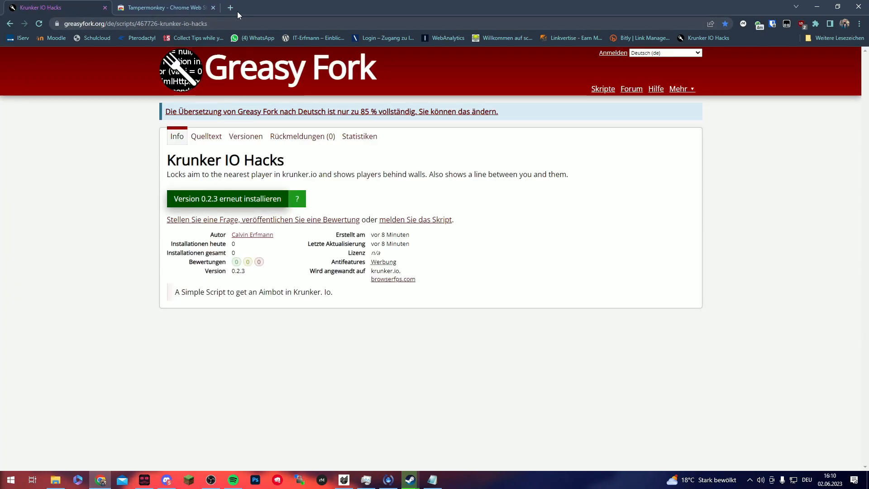
Go to krunker.io in a new tab
click(230, 7)
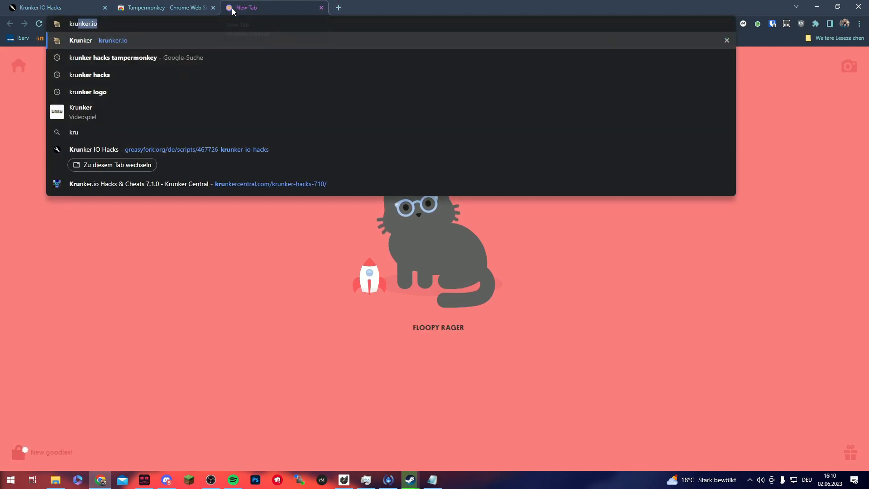
key(Return)
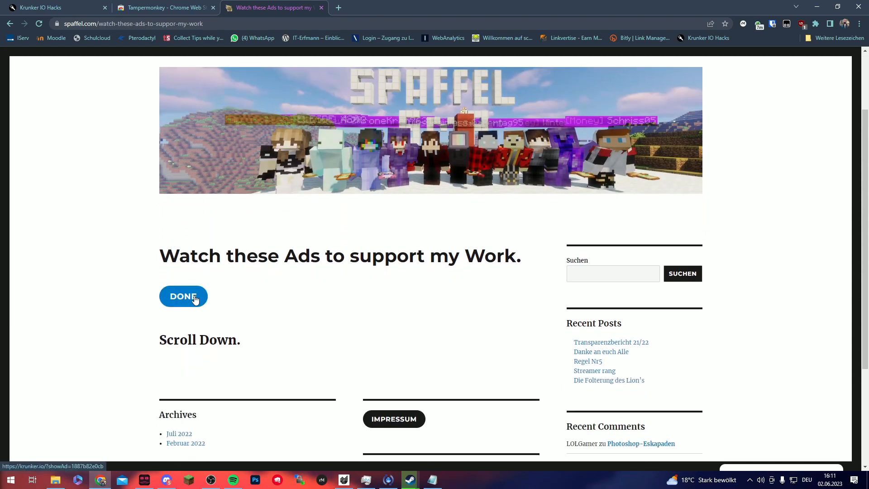
mouse_move(187, 304)
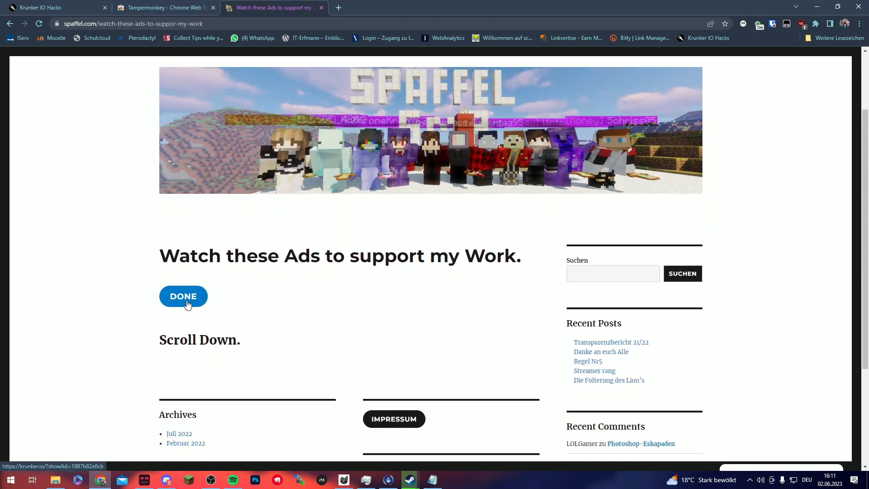
Press DONE on the spaffel.com ads page to load Krunker
click(183, 295)
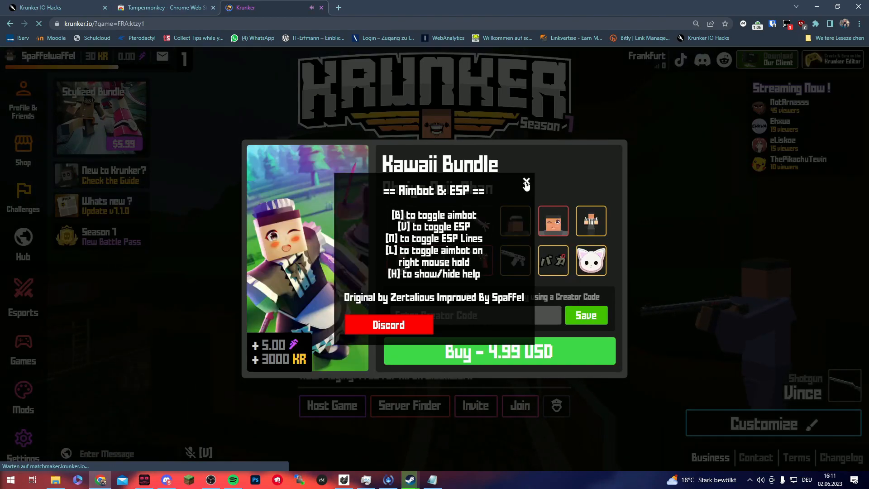
Dismiss the bundle popup, reload Krunker, check volume, and start the Clockwork Free For All match
click(526, 183)
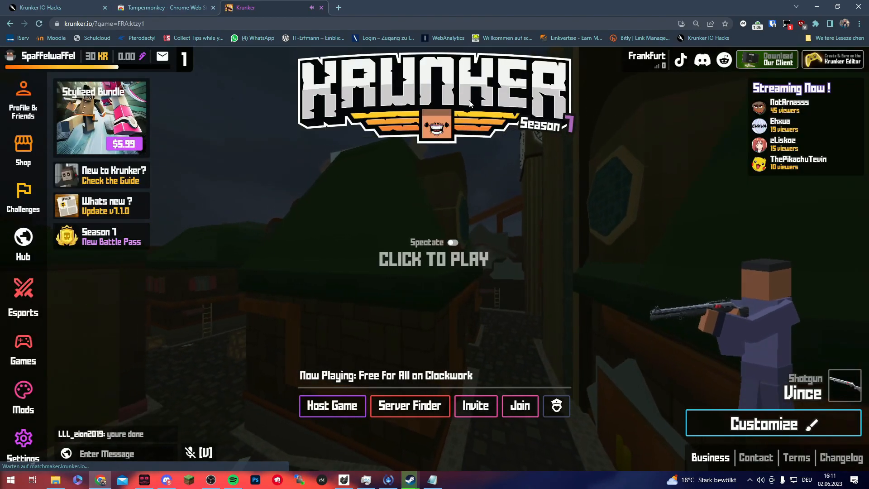
right_click(261, 7)
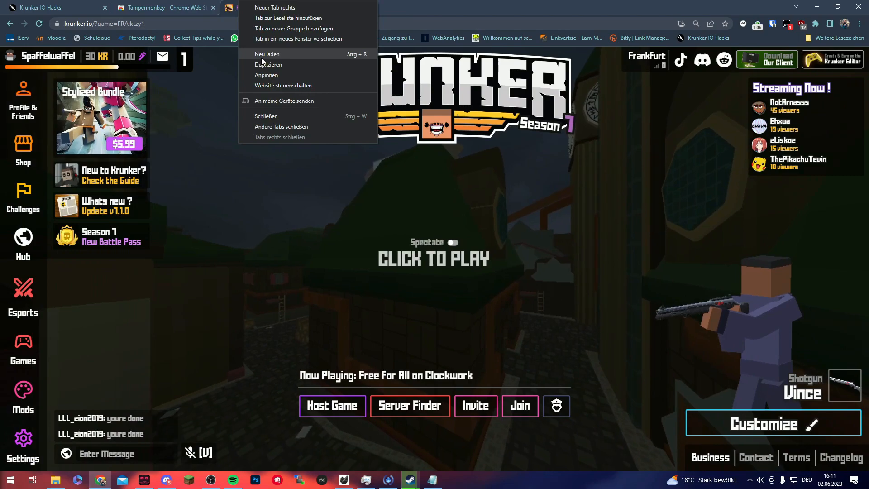
click(267, 54)
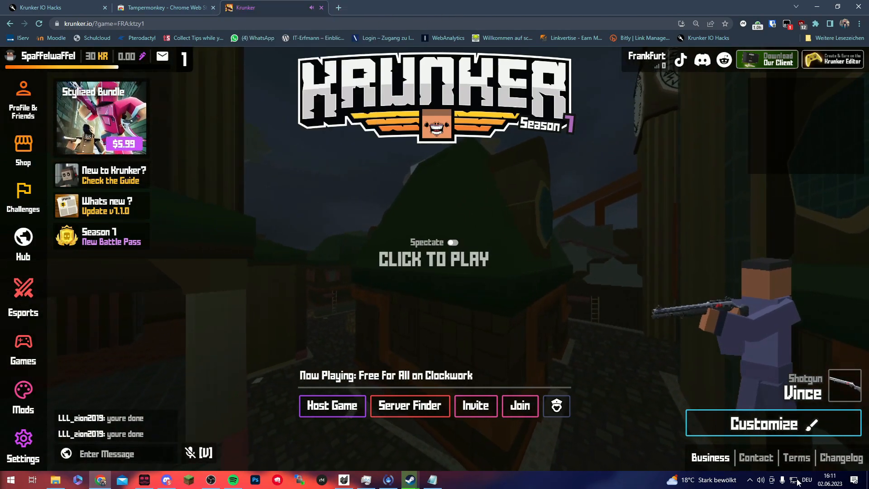
click(770, 479)
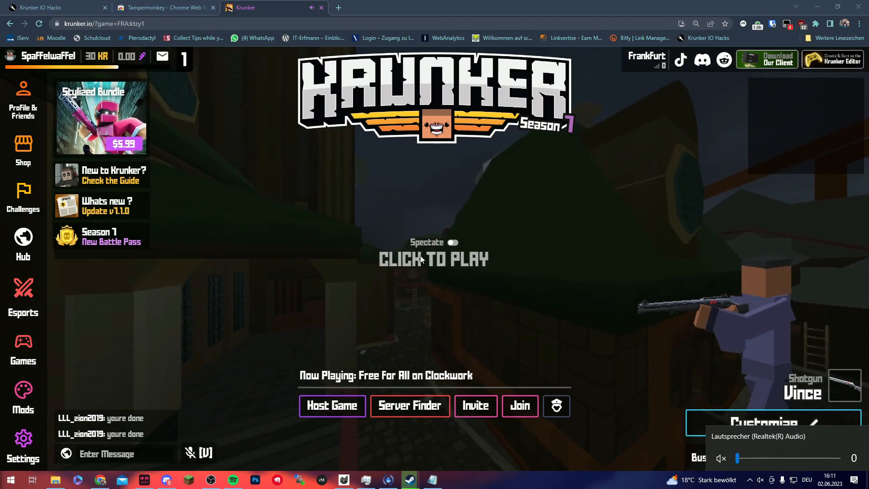
click(434, 259)
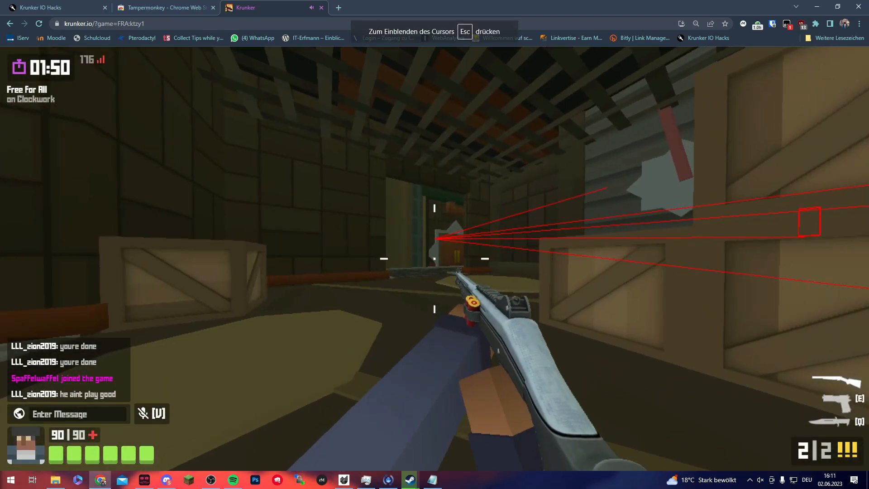